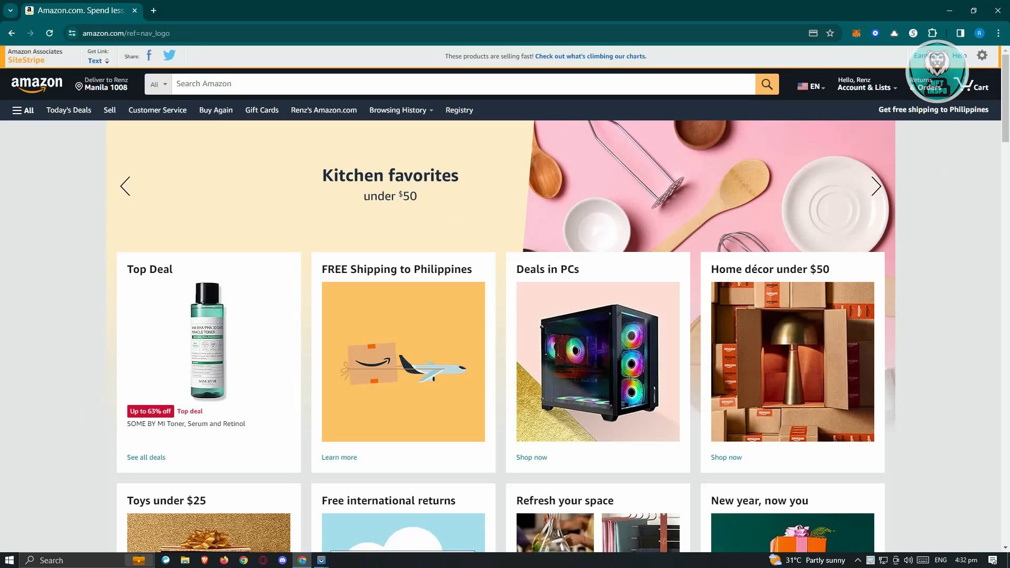
- Choose Account from the Account & Lists dropdown on the Amazon homepage
left_click(876, 186)
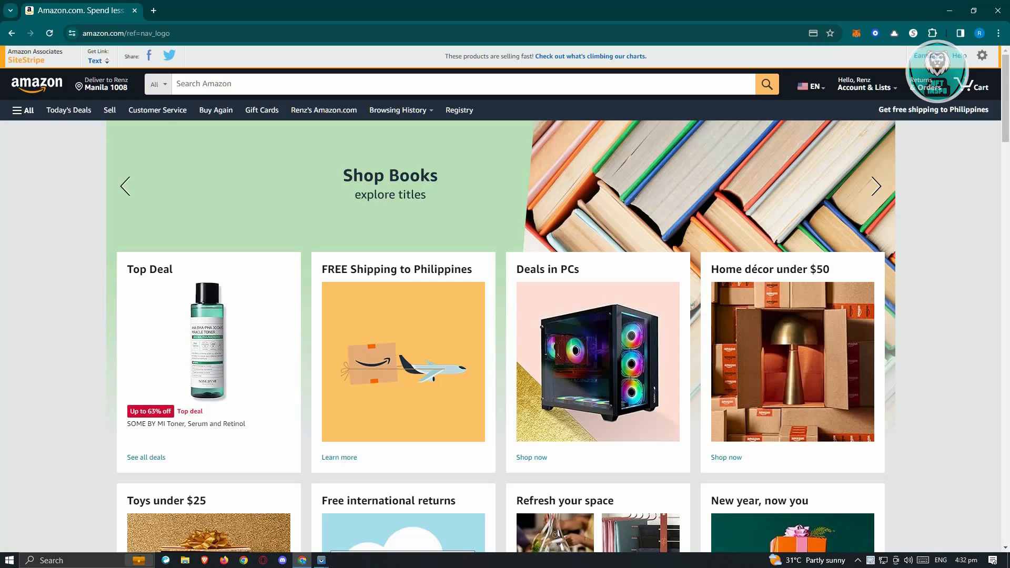
left_click(875, 186)
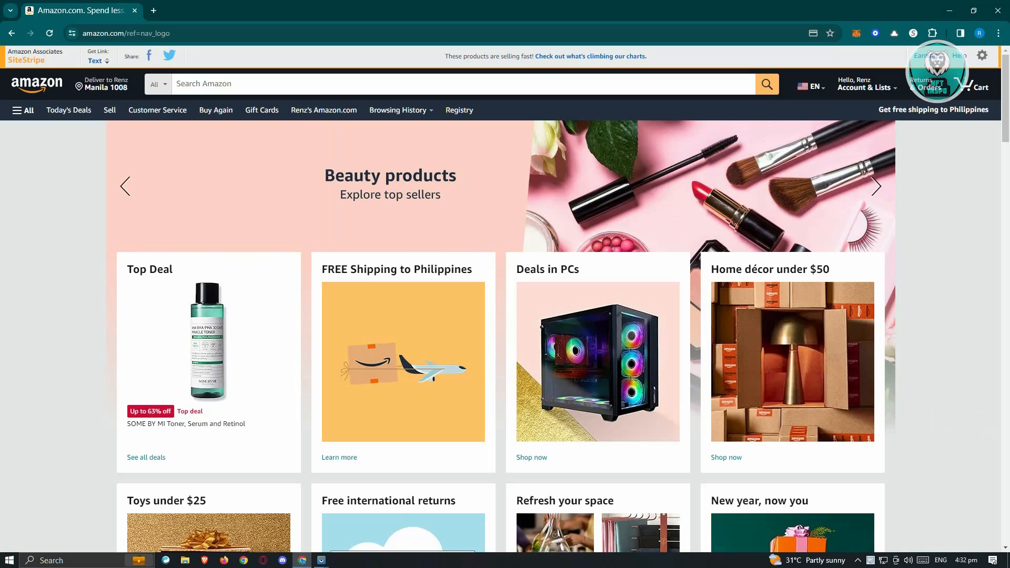
left_click(865, 87)
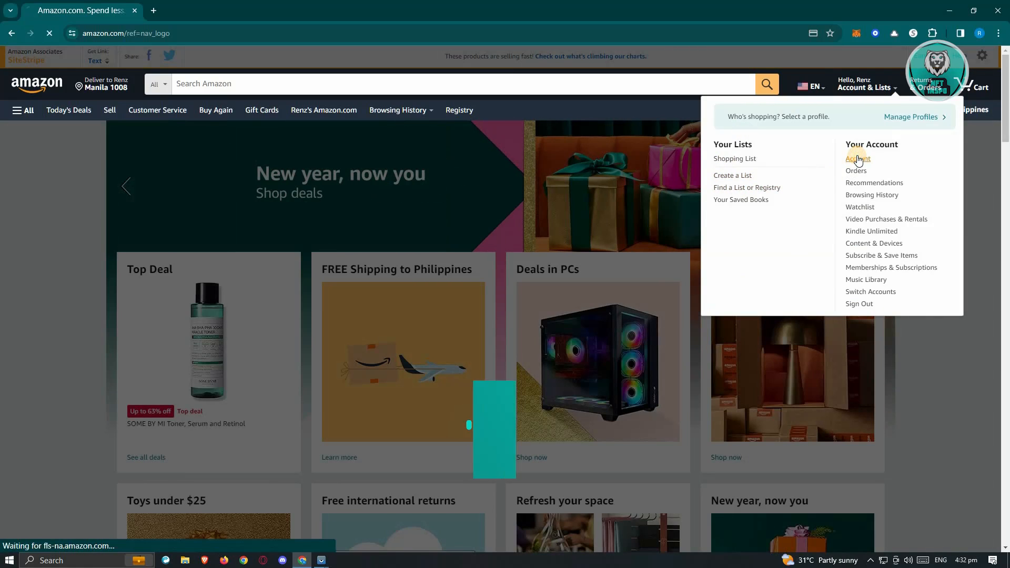
- Go from the Your Account overview to the Your Payments wallet page
left_click(856, 158)
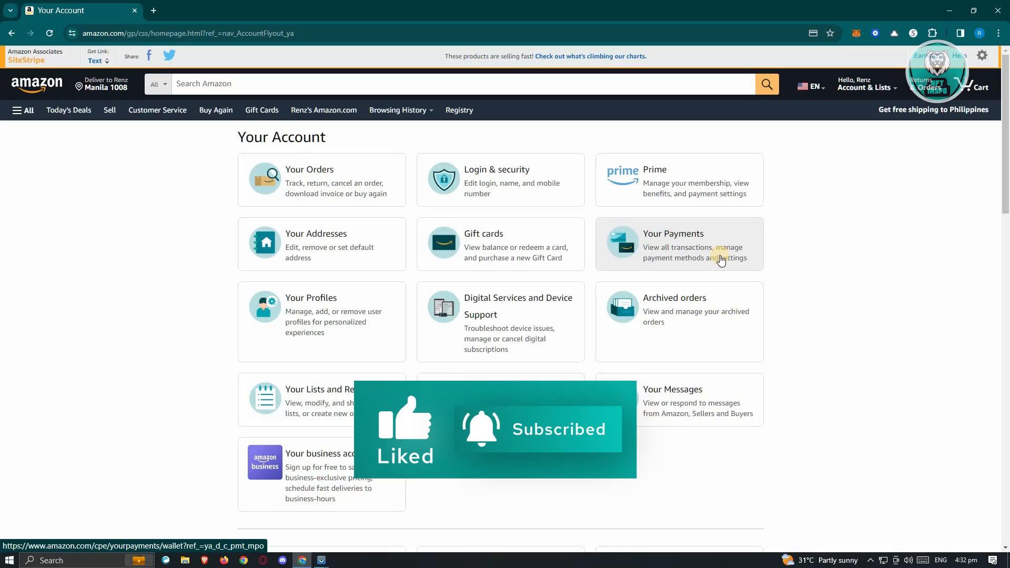
left_click(679, 244)
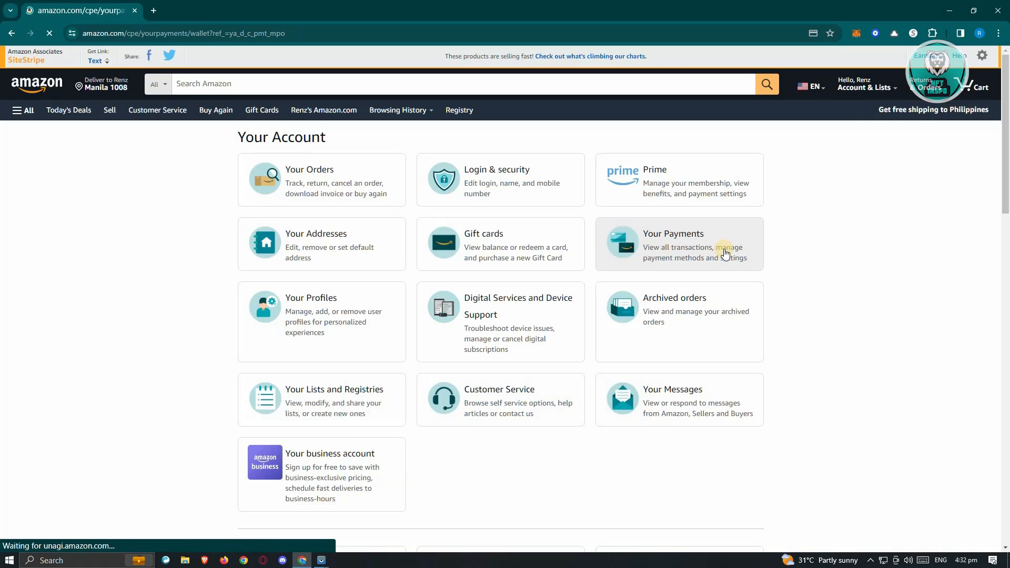
left_click(672, 233)
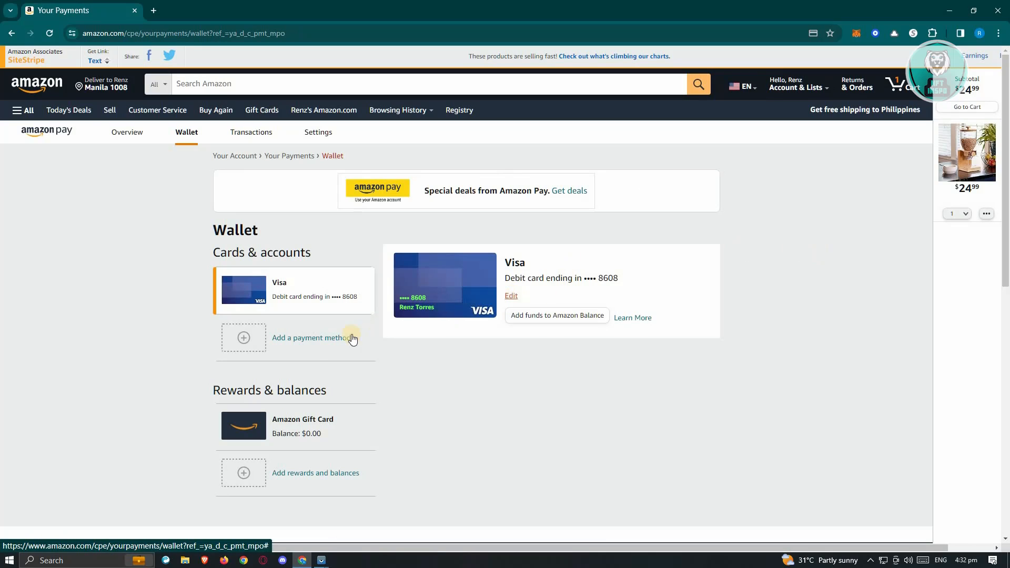
mouse_move(559, 344)
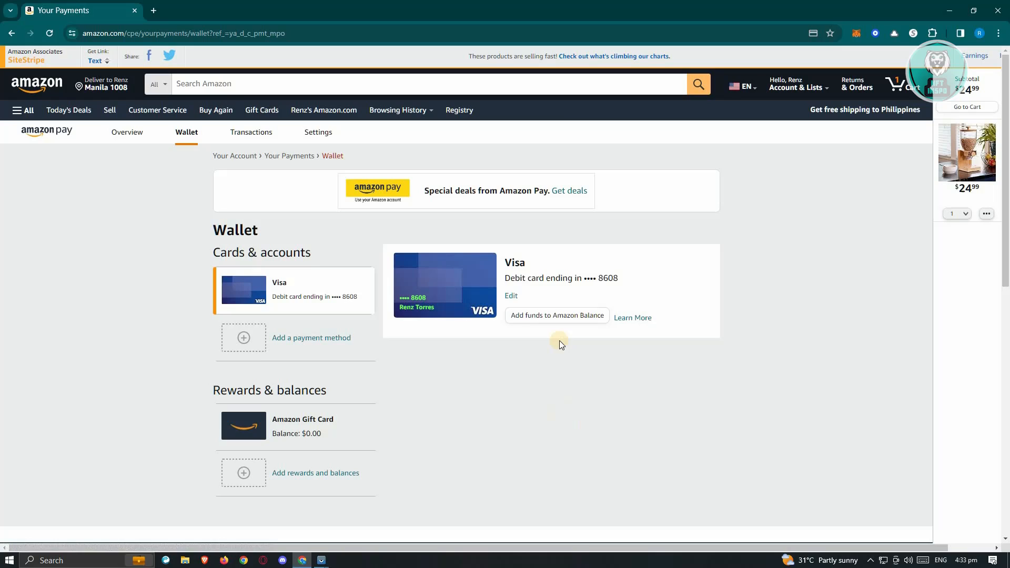
mouse_move(442, 348)
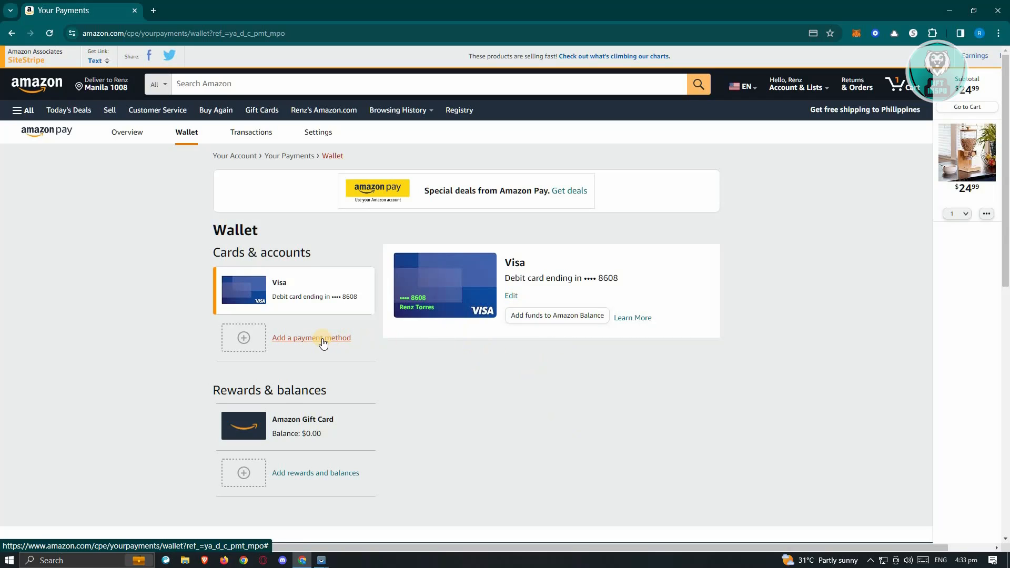
- Choose Add a payment method, then Add a credit or debit card
left_click(311, 338)
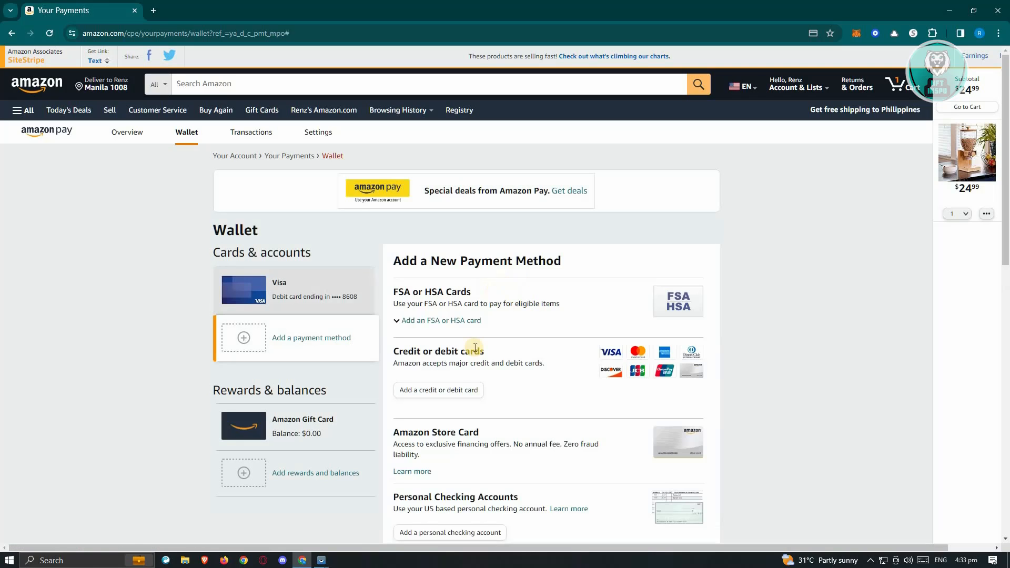
scroll("down", 3)
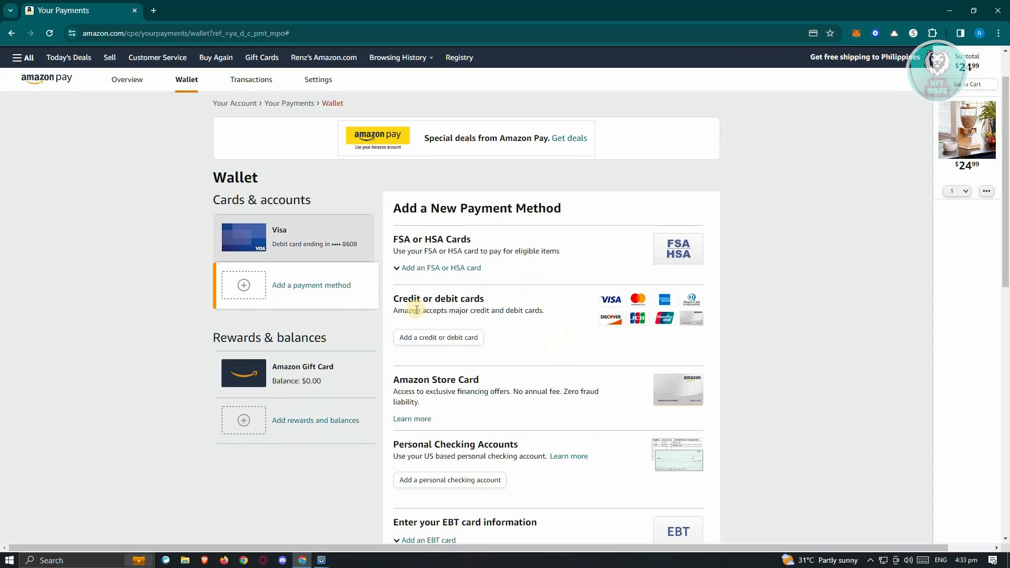
left_click(438, 336)
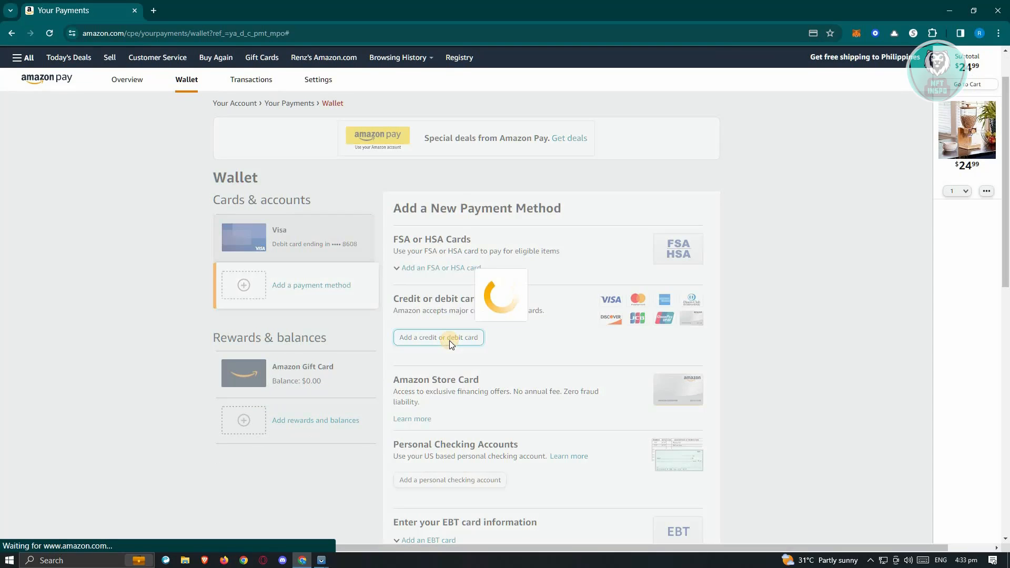
- Bring up the Add a credit or debit card form with empty card fields
left_click(438, 337)
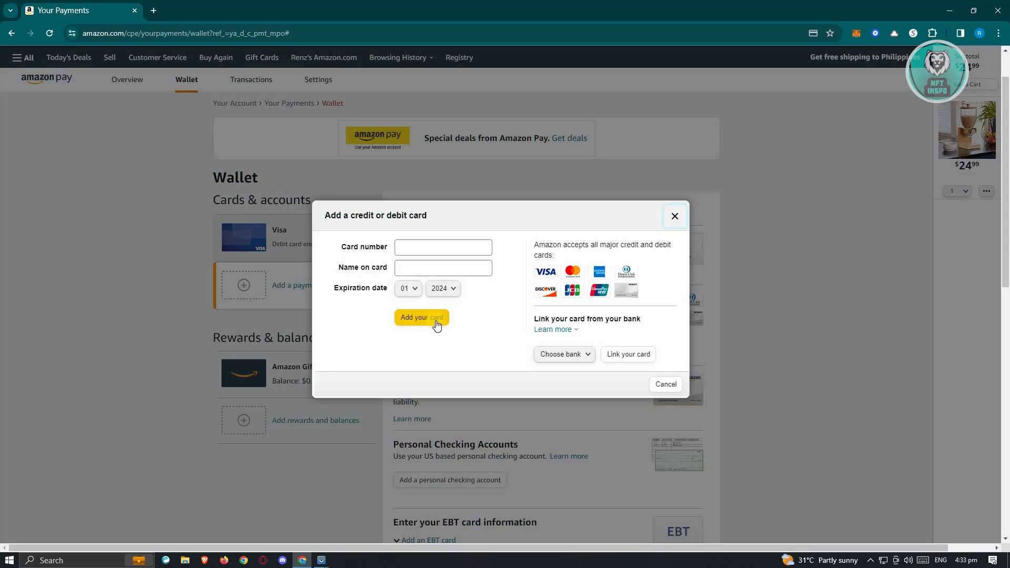
mouse_move(441, 327)
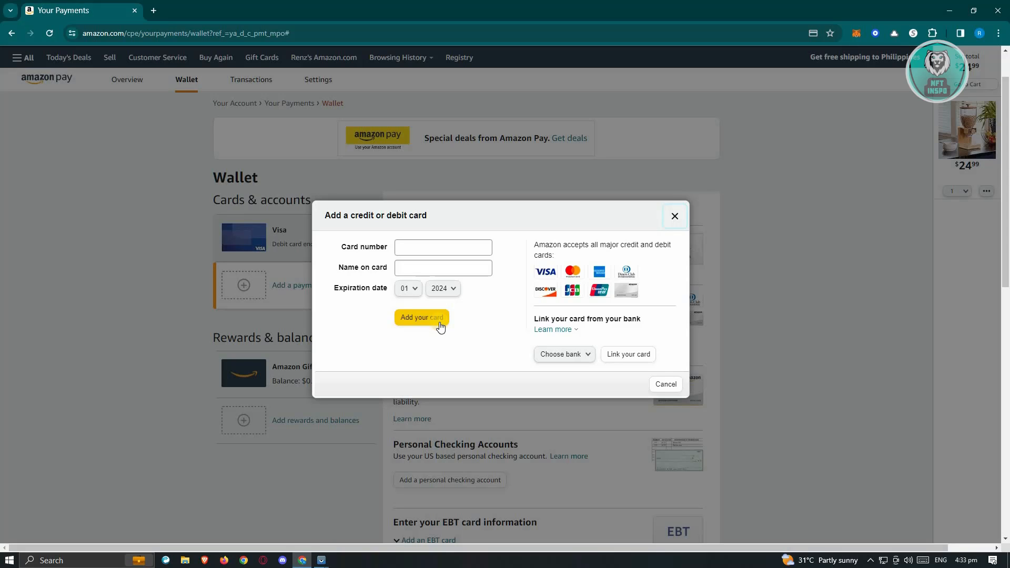
mouse_move(407, 327)
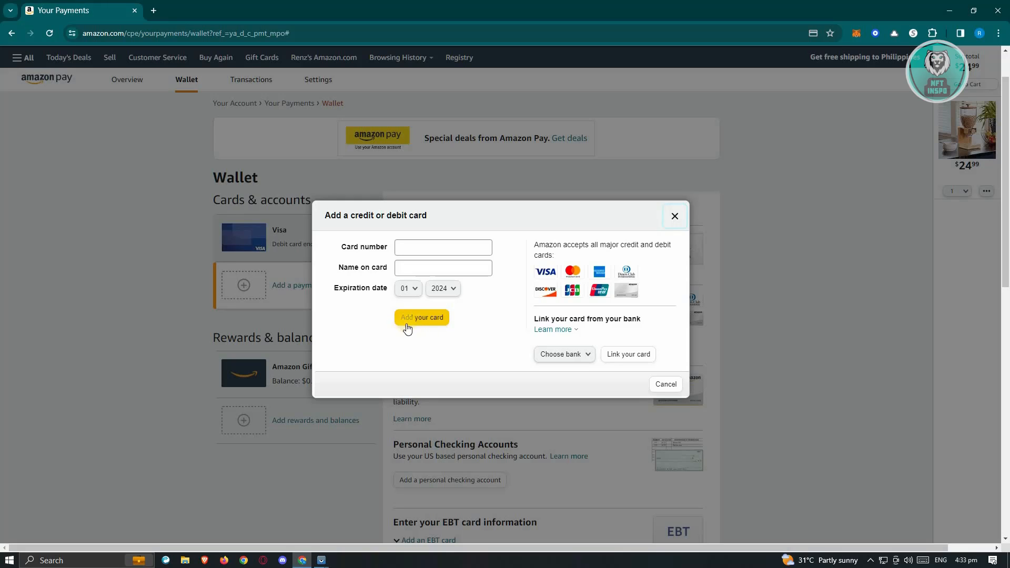